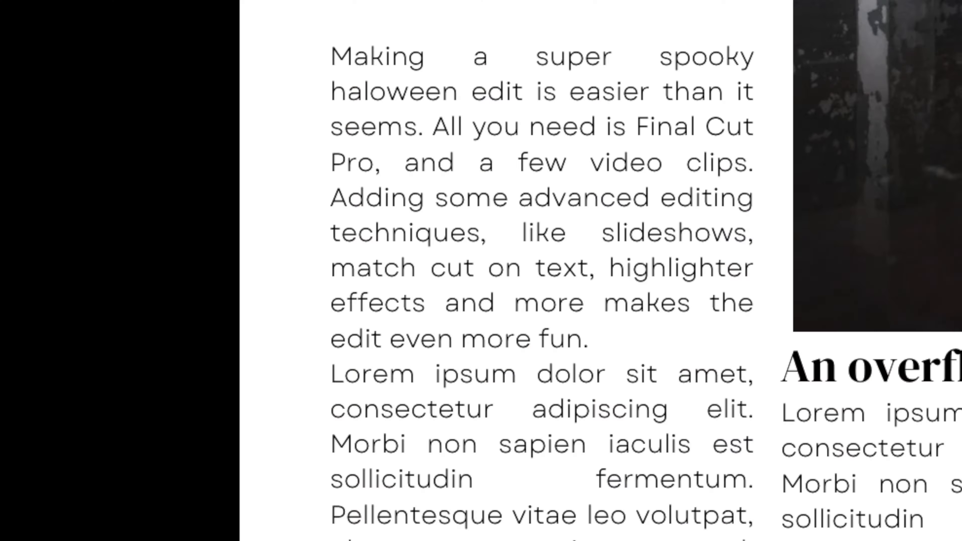
scroll("down", 3)
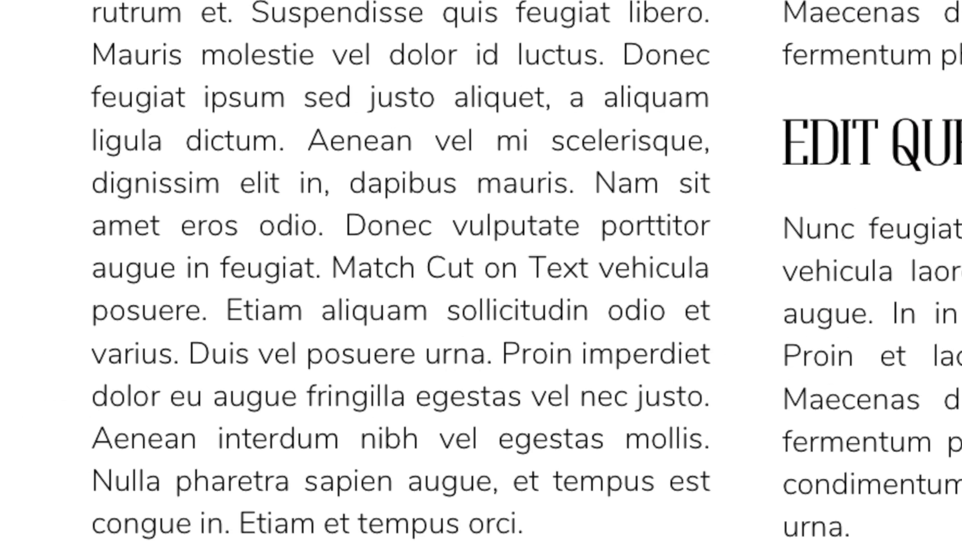